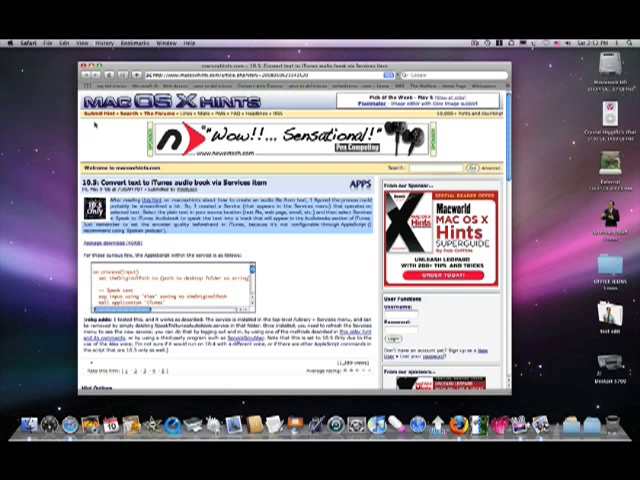
Step: Send the selected hint article text to the Speak to iTunes as Audiobook service
click(20, 42)
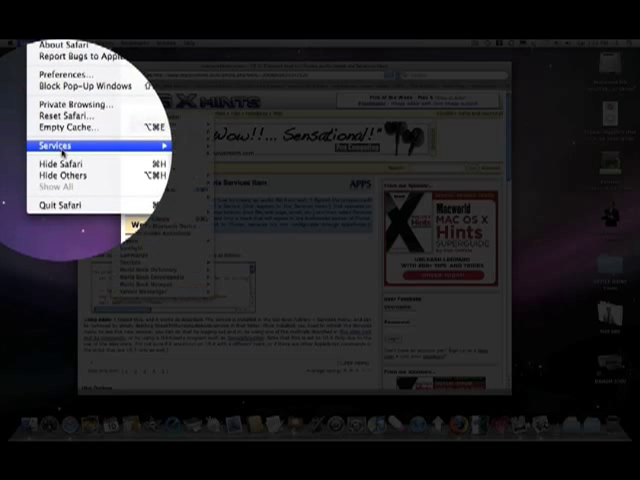
mouse_move(63, 148)
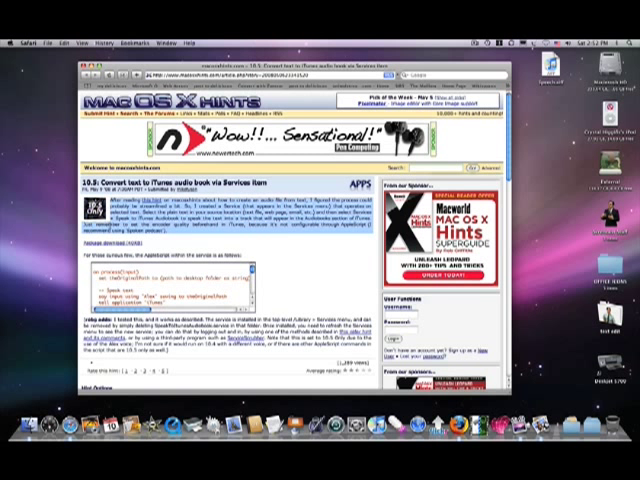
mouse_move(452, 323)
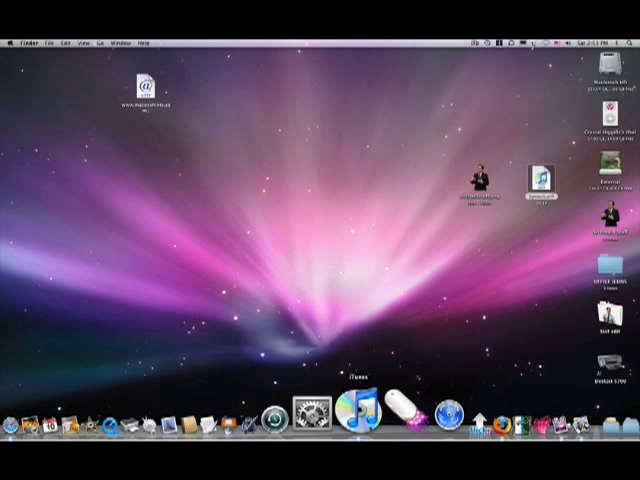
Step: Launch iTunes from the Dock to view the new Speech audiobook
click(360, 410)
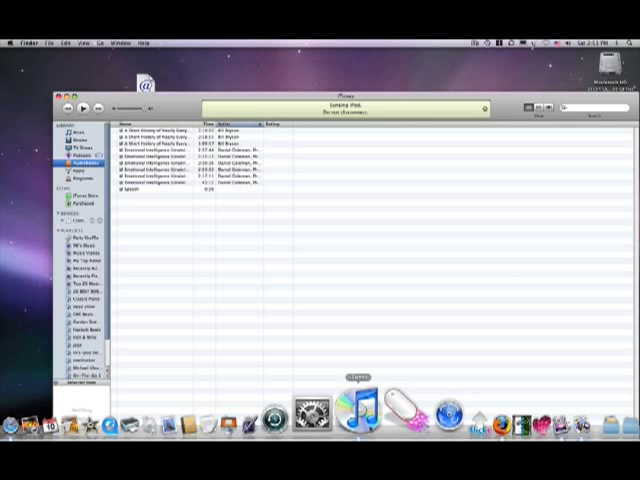